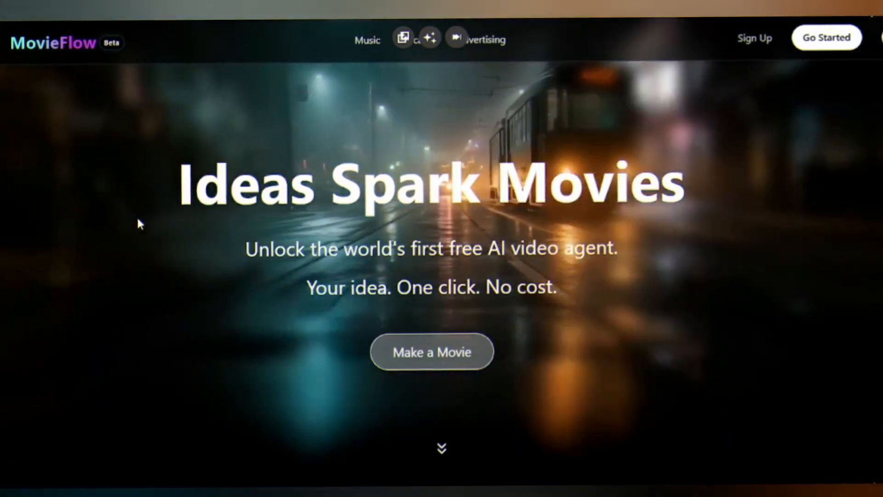
# Step: Scroll down the landing page and start a new movie with Make a Movie
pyautogui.scroll(-3)
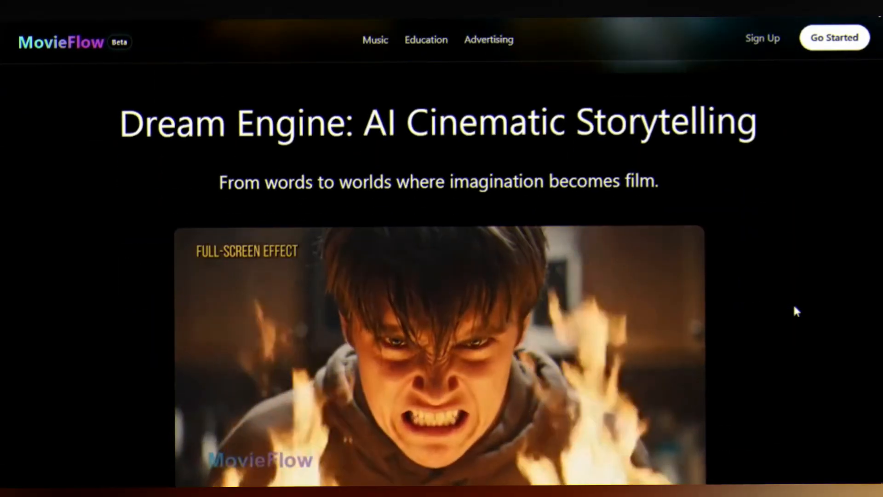
pyautogui.scroll(-3)
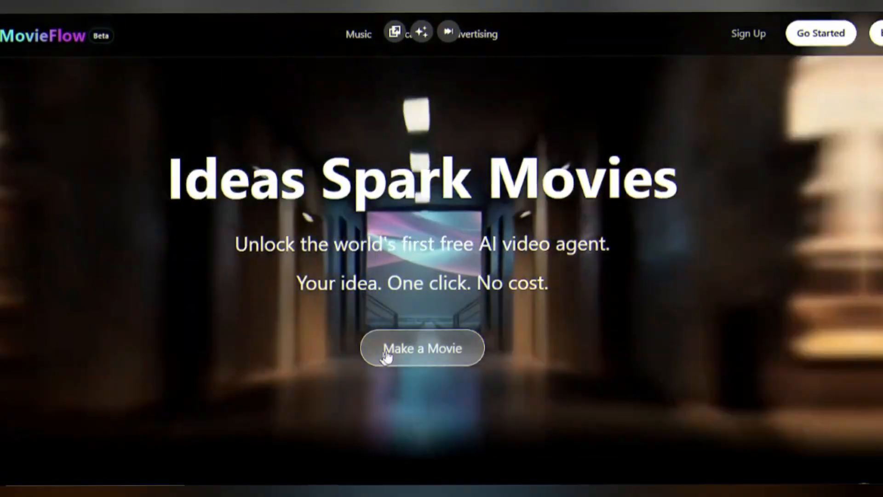
pyautogui.click(421, 348)
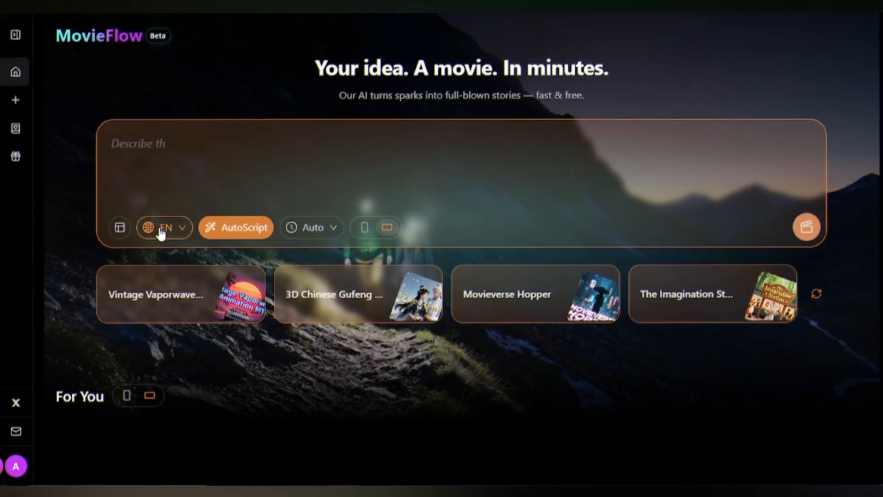
# Step: Choose 1min as the film duration and show the story style templates
pyautogui.click(163, 226)
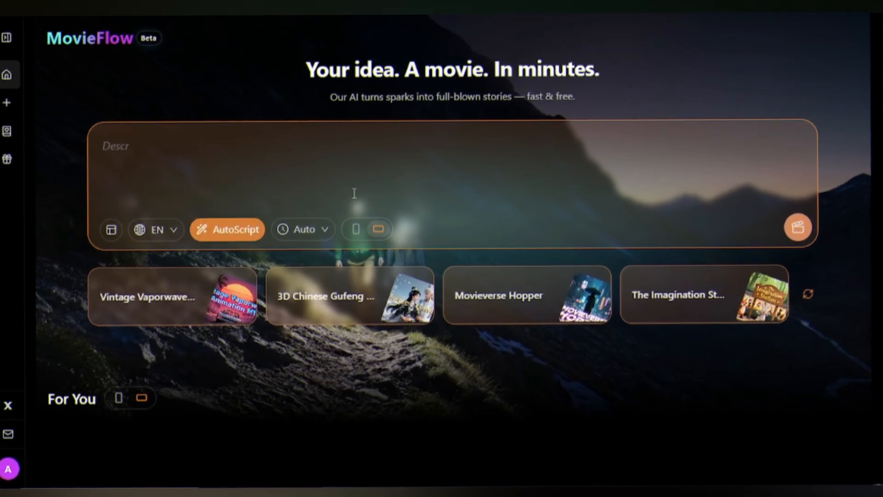
pyautogui.click(303, 229)
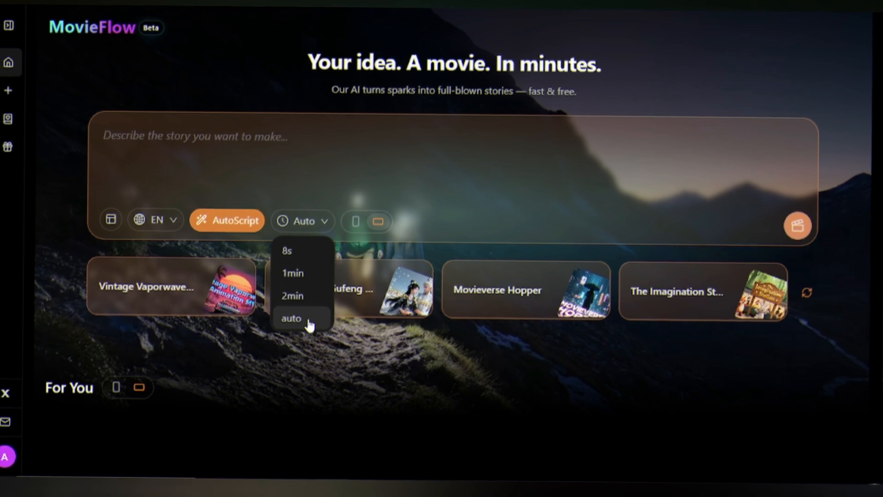
pyautogui.click(292, 273)
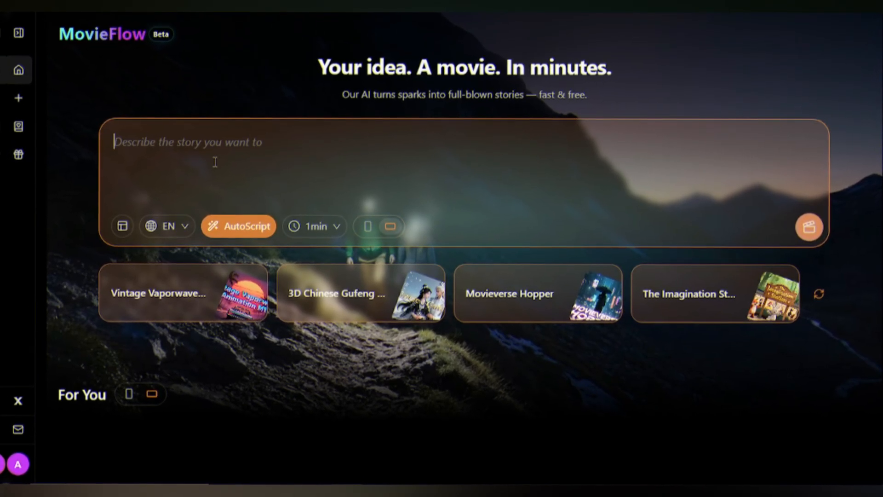
pyautogui.click(121, 226)
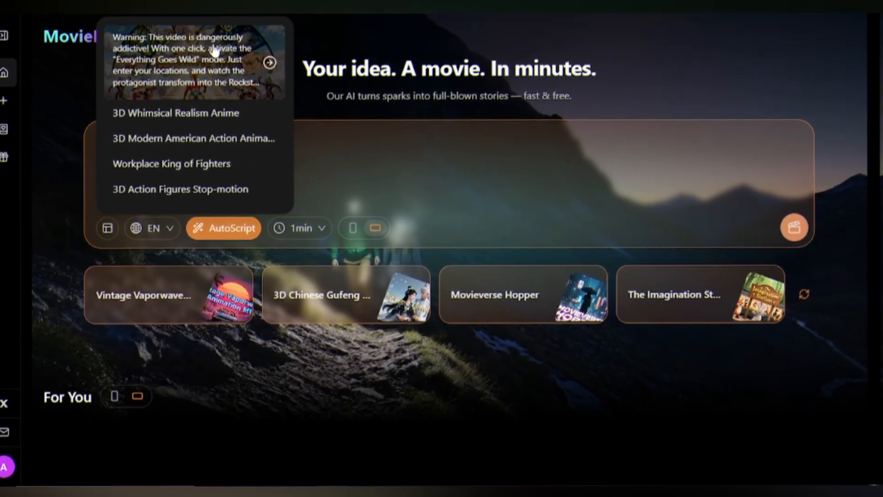
# Step: Pick the Everything Goes Wild preset and describe a coffee-sipping woman foreseeing herself as an old scientist
pyautogui.click(175, 113)
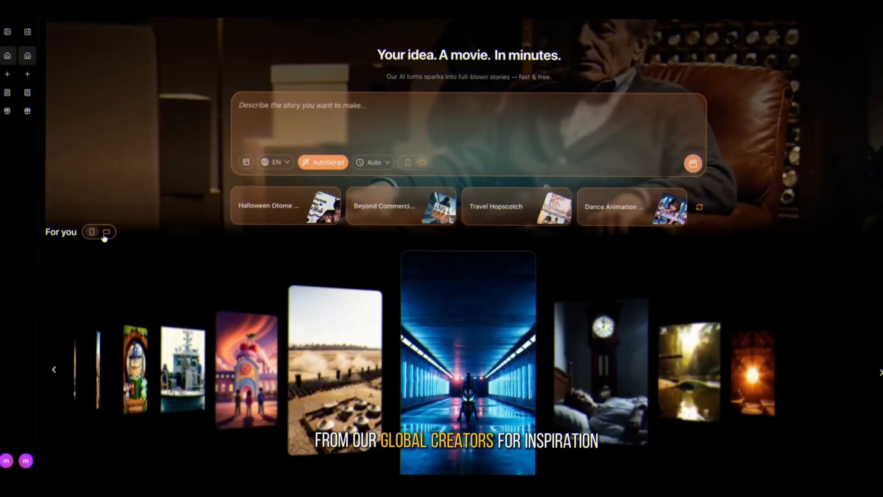
pyautogui.write('A woman sips coffee and sees her future as an old scientist presenting a glowing device to applauding crowds.')
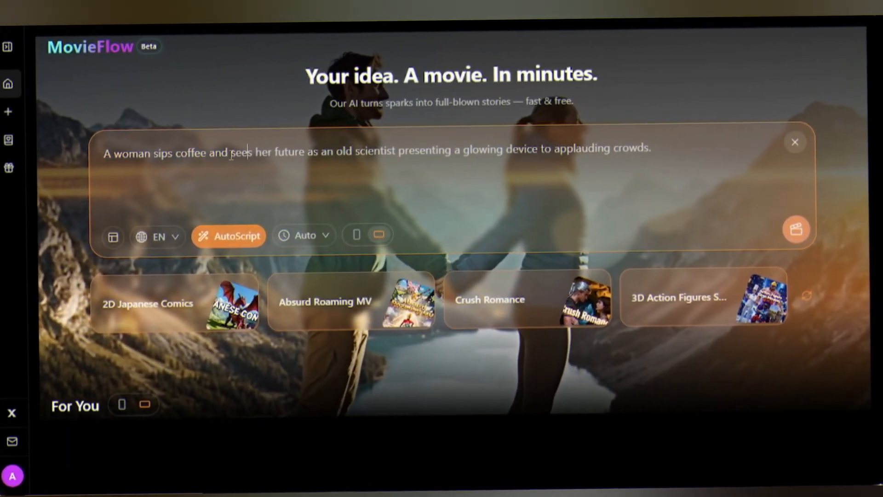
pyautogui.moveTo(274, 148); pyautogui.dragTo(414, 148)
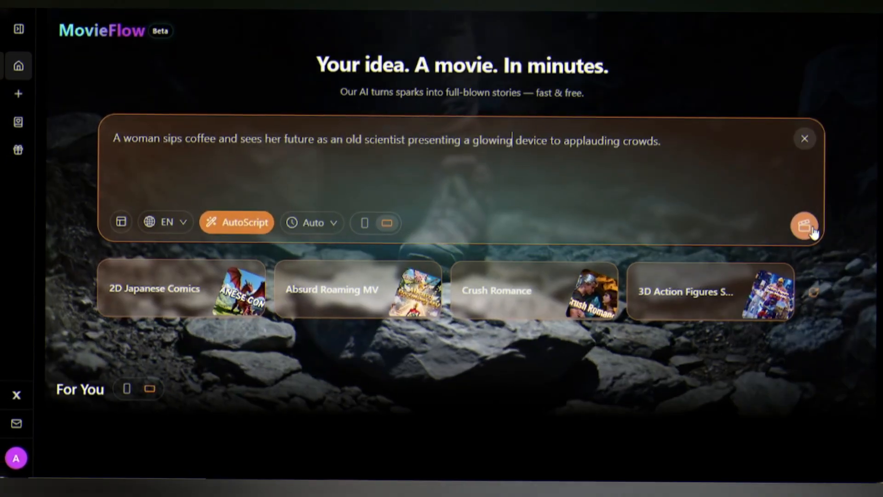
# Step: Generate The Glimpse and dismiss the progress overview once its three actors exist
pyautogui.click(805, 224)
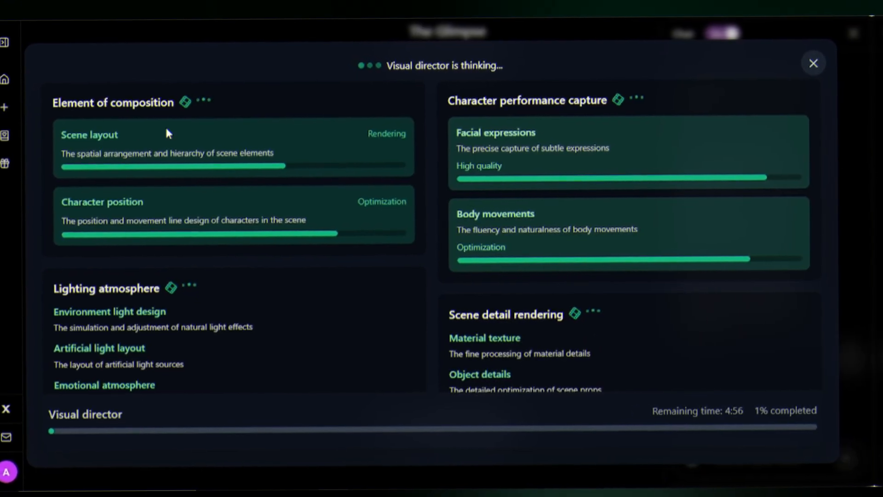
pyautogui.click(813, 63)
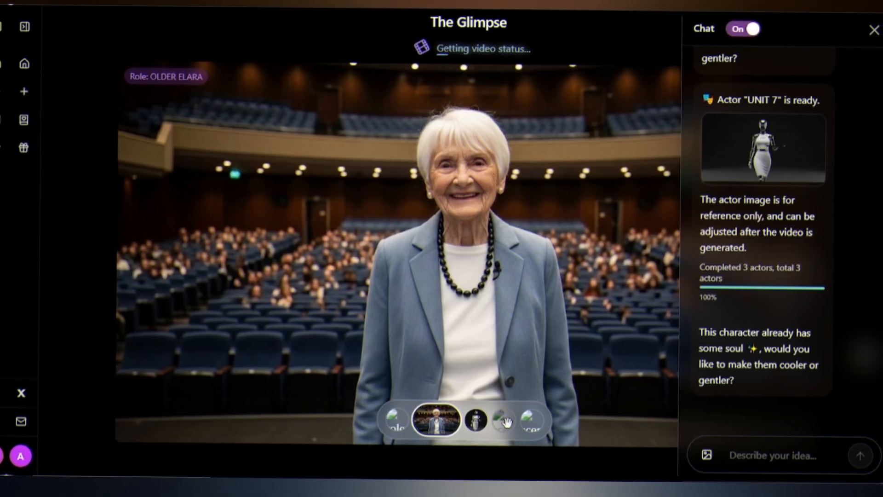
# Step: View the cafeteria scene thumbnails, then play and pause the storyboard preview
pyautogui.click(476, 421)
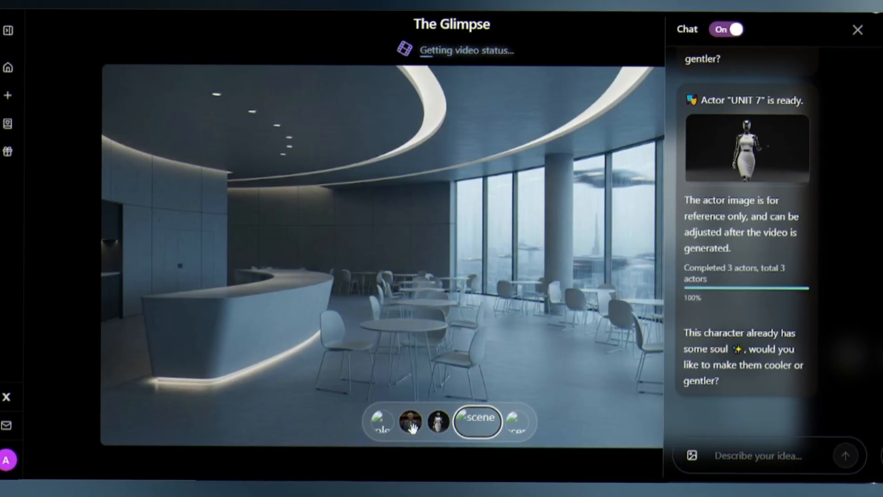
pyautogui.click(394, 423)
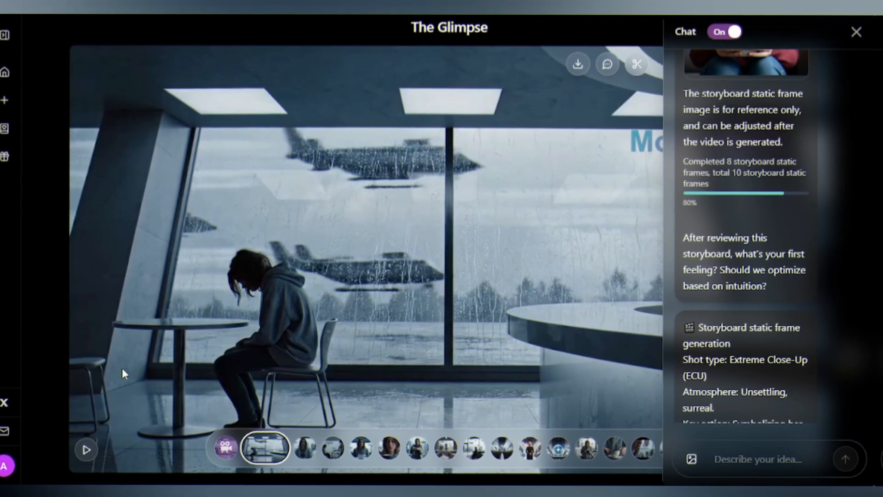
pyautogui.click(85, 449)
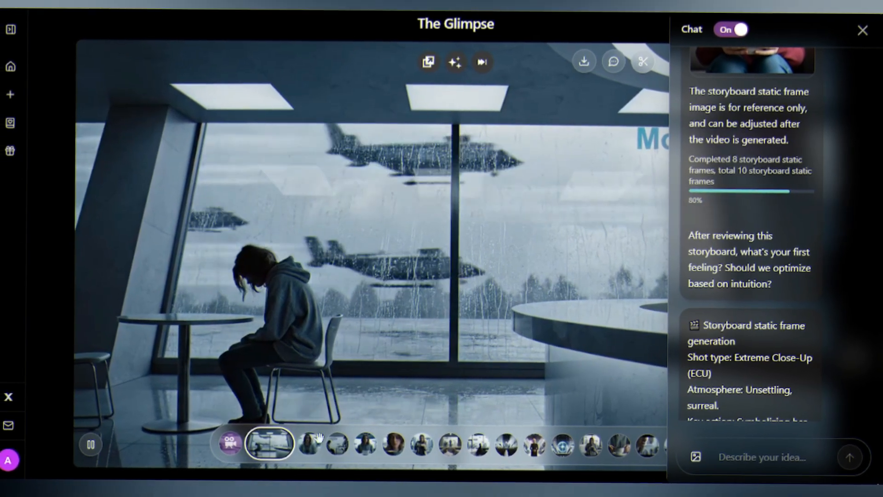
pyautogui.click(308, 444)
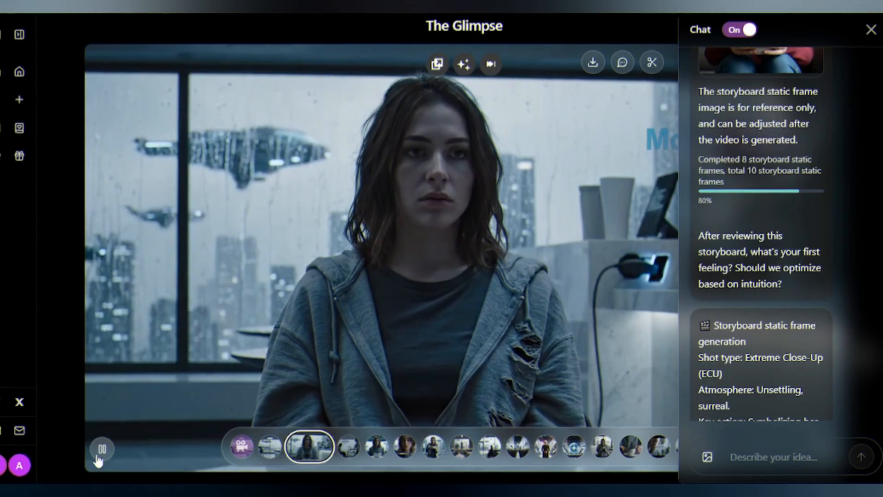
pyautogui.click(102, 449)
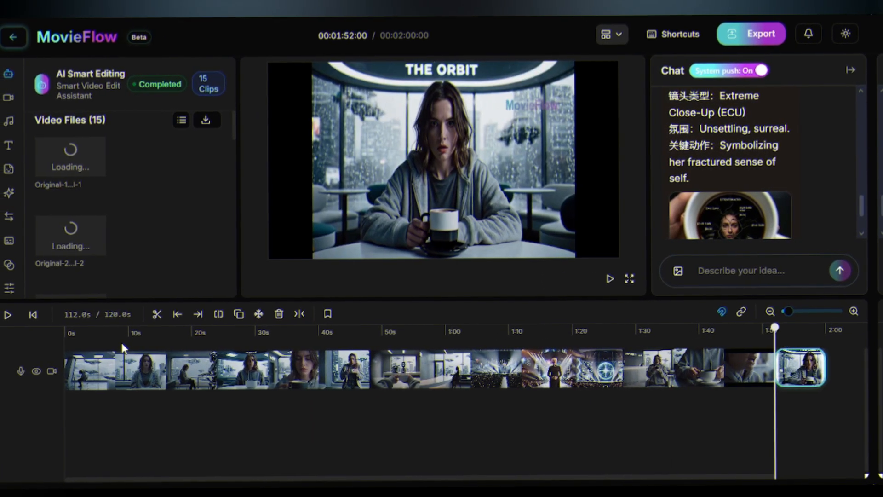
# Step: Browse the sound effects, stickers and popular transitions panels in the editor sidebar
pyautogui.click(9, 120)
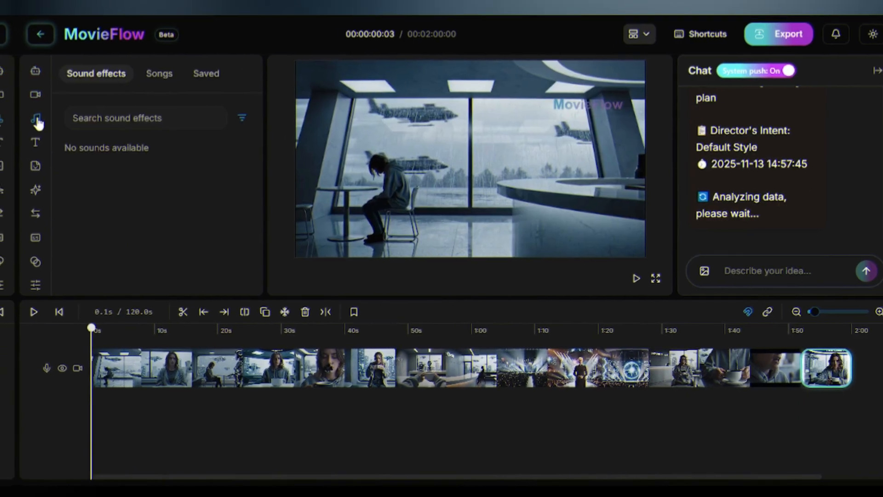
pyautogui.click(35, 166)
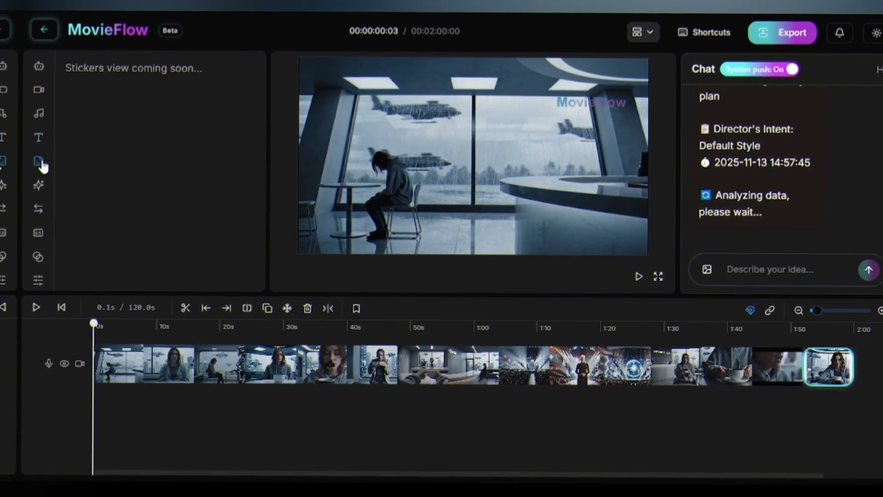
pyautogui.click(37, 185)
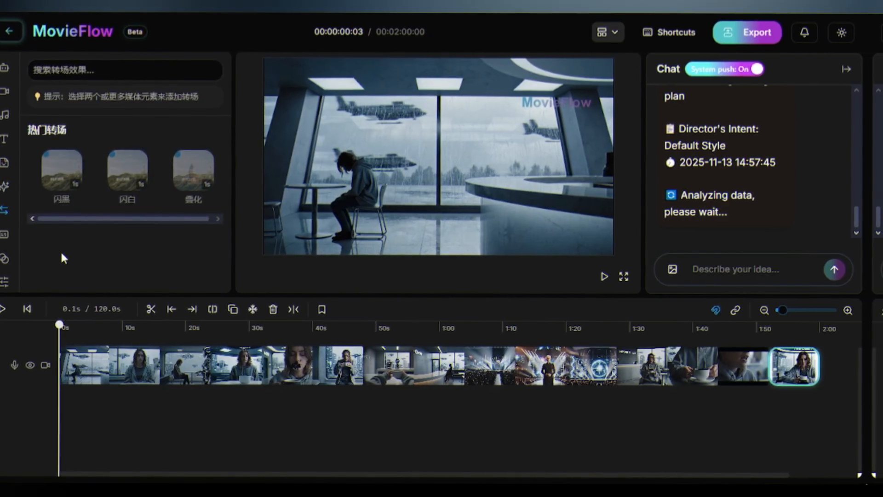
pyautogui.click(4, 259)
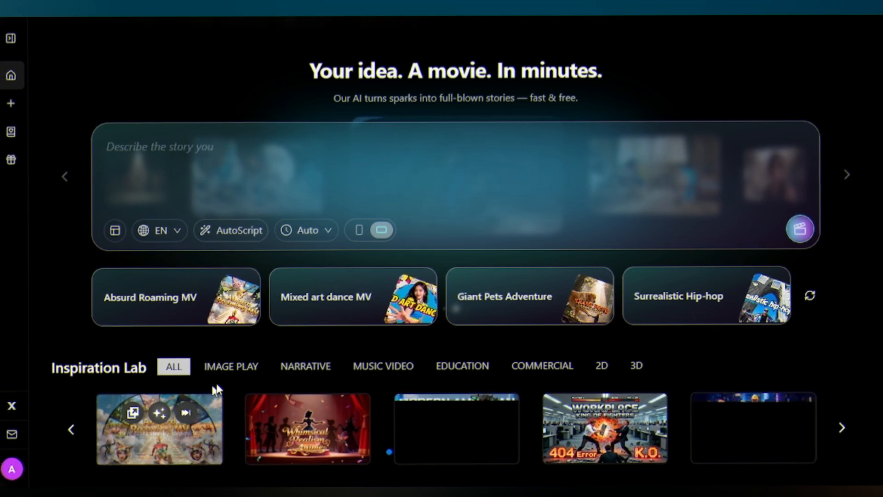
# Step: Generate an IMAGE PLAY Movieverse Hopper montage of Titanic, Pulp Fiction, La La Land, Before Sunrise, Blade Runner 2049
pyautogui.click(230, 366)
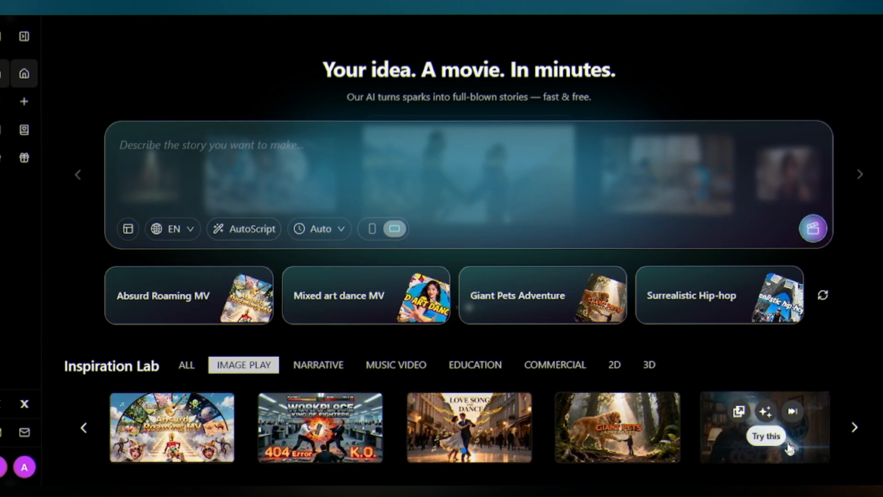
pyautogui.click(764, 436)
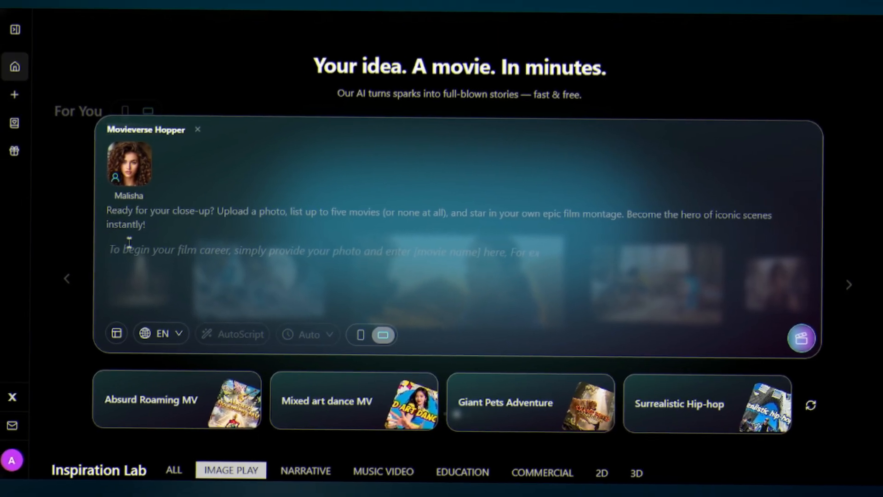
pyautogui.write('Titanic, Pulp Fiction, La La Land, Before Sunrise, blade runner')
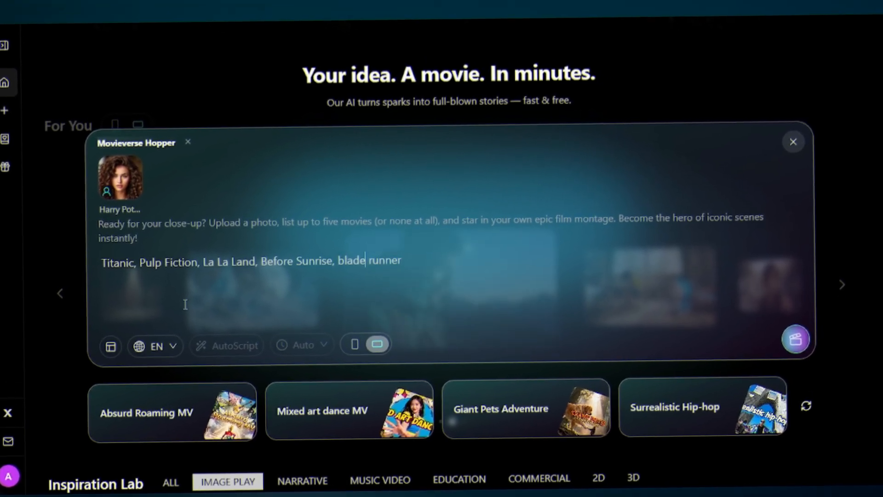
pyautogui.write('2049.')
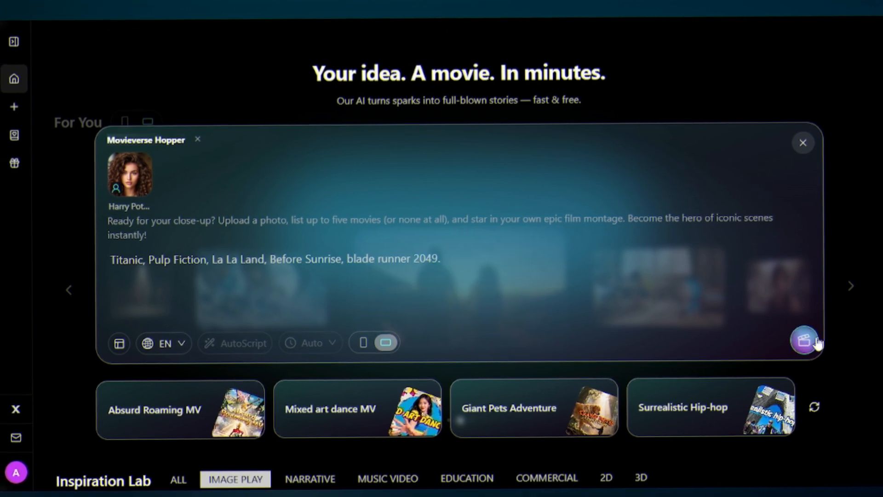
pyautogui.click(804, 339)
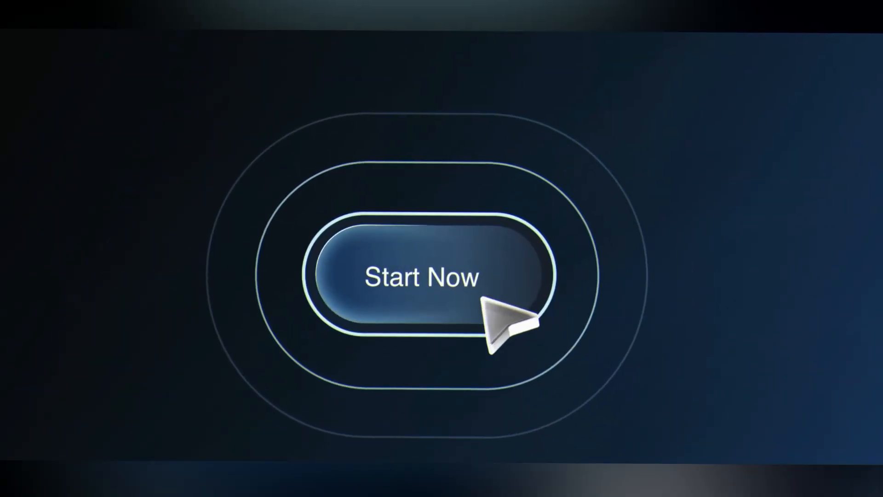
# Step: Scroll through the Music and Education showcases, then view the Veo 3 and 3.1 model page
pyautogui.click(421, 276)
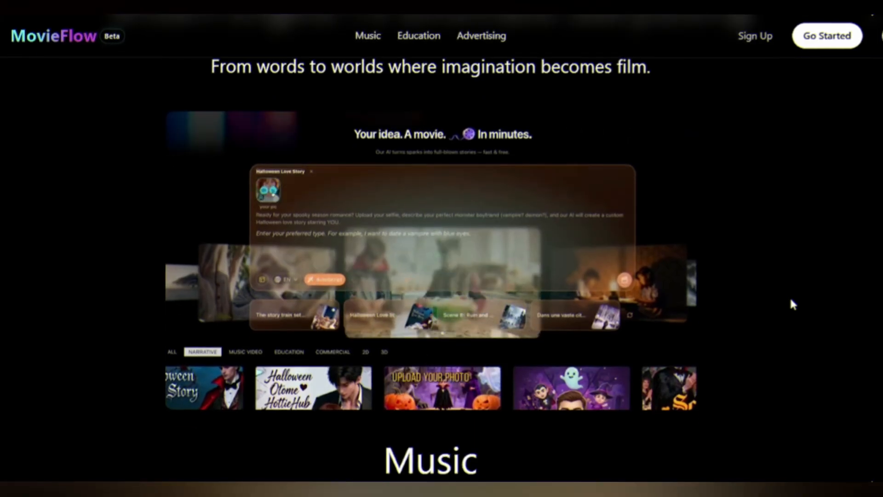
pyautogui.scroll(-3)
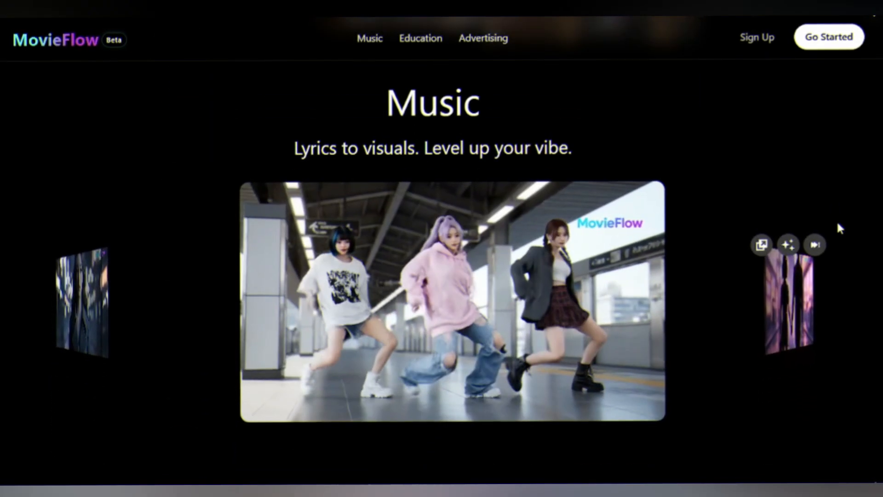
pyautogui.click(420, 38)
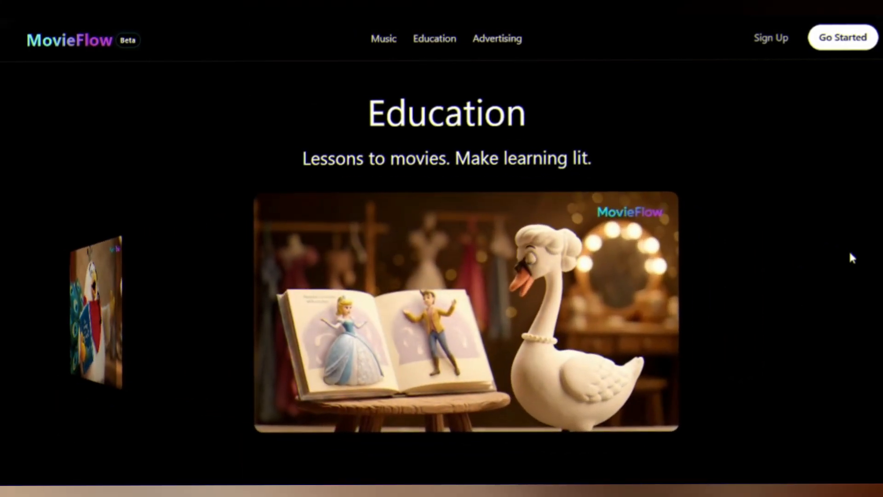
pyautogui.click(496, 38)
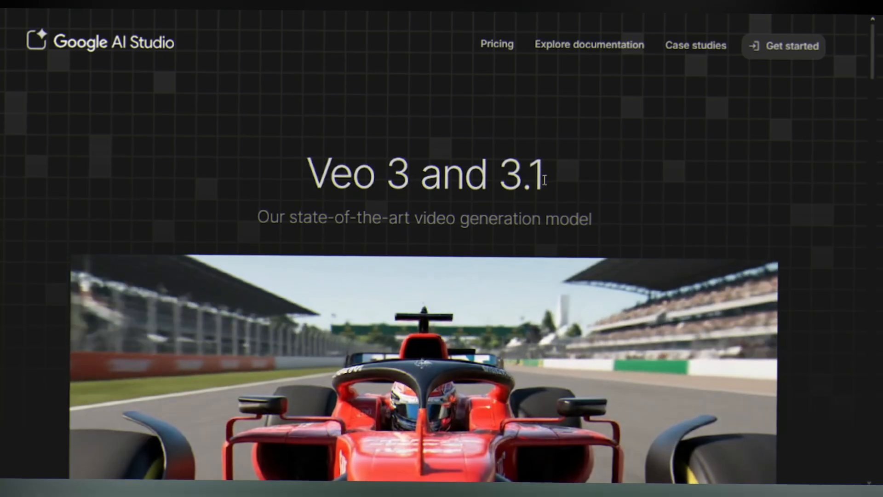
pyautogui.scroll(-3)
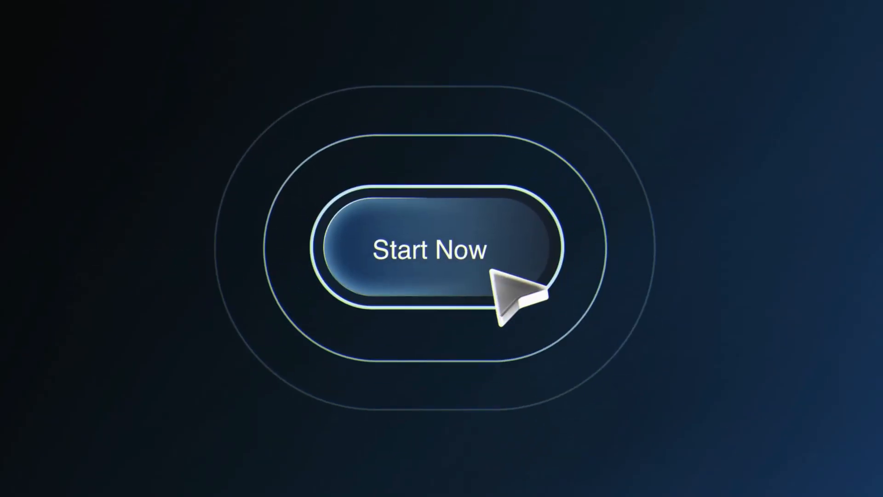
pyautogui.click(428, 250)
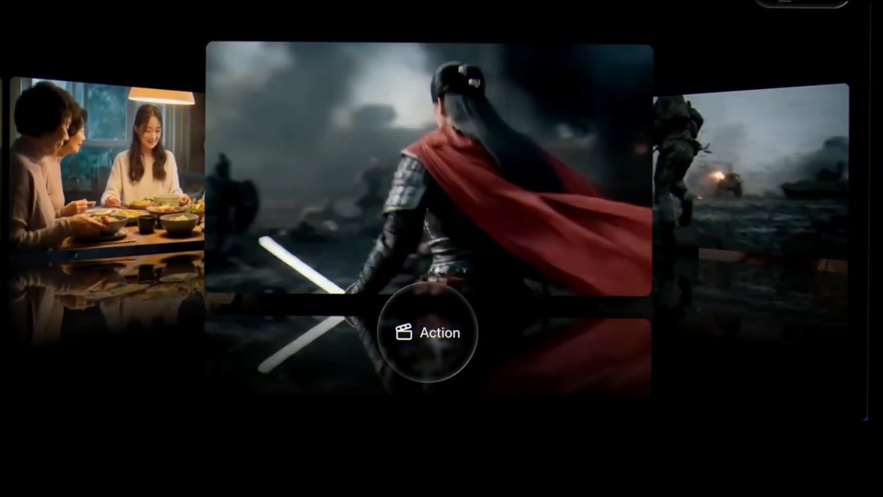